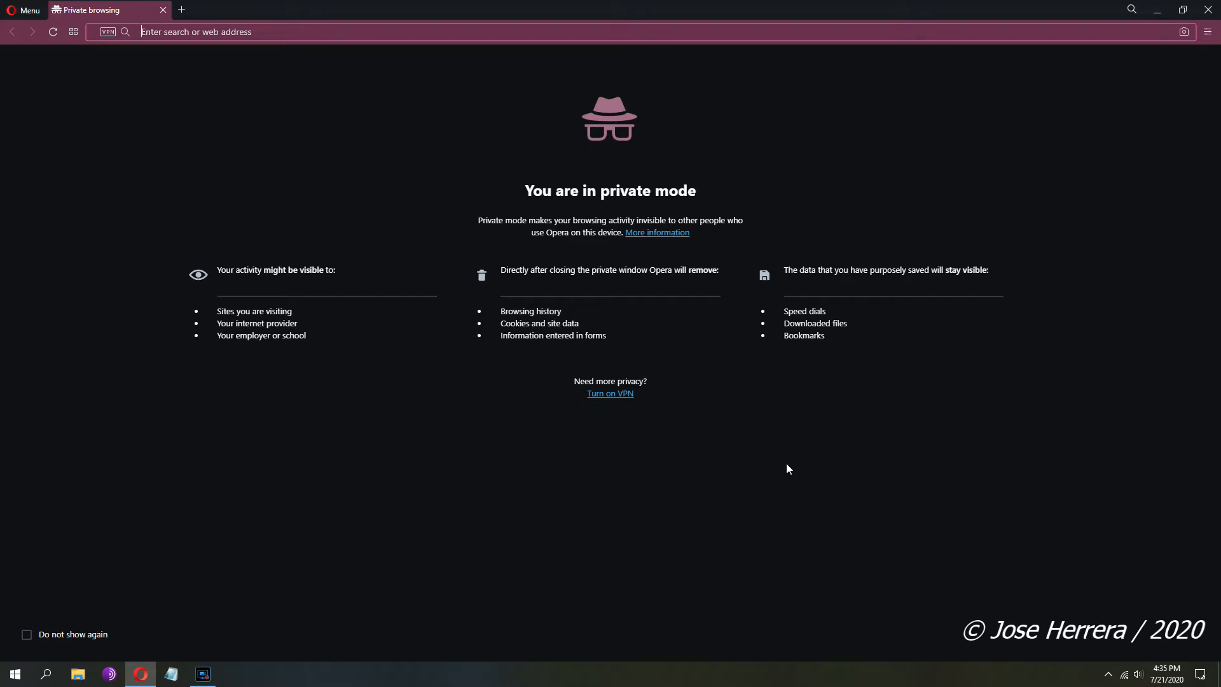
{"action": "mouse_move", "coordinate": [707, 490]}
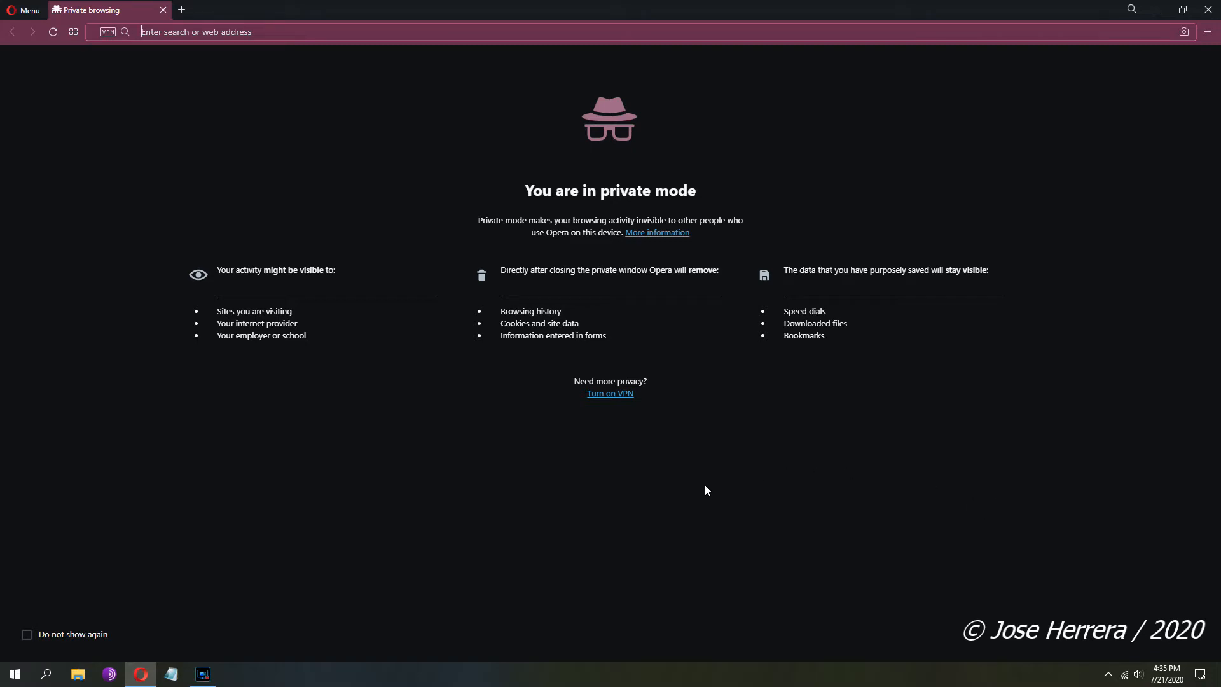
{"action": "mouse_move", "coordinate": [718, 519]}
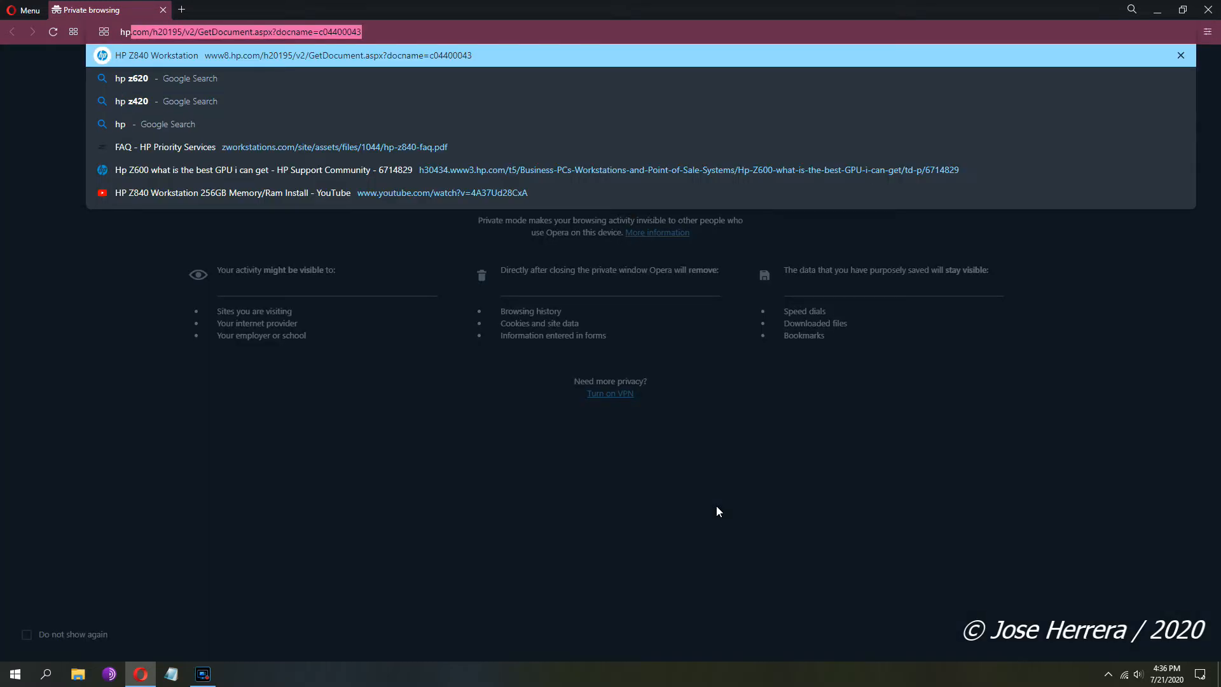
Step: Search Google in Opera for 'hp z620 bios update'
{"action": "type", "text": "hp z2"}
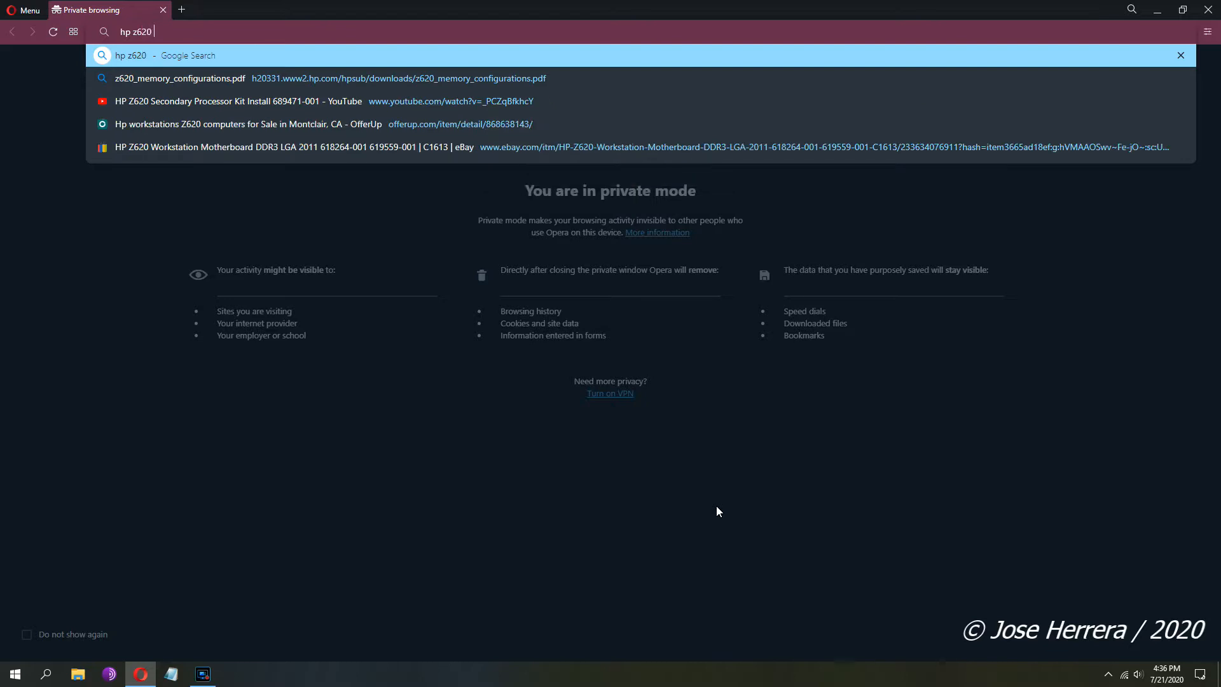
{"action": "type", "text": "bios"}
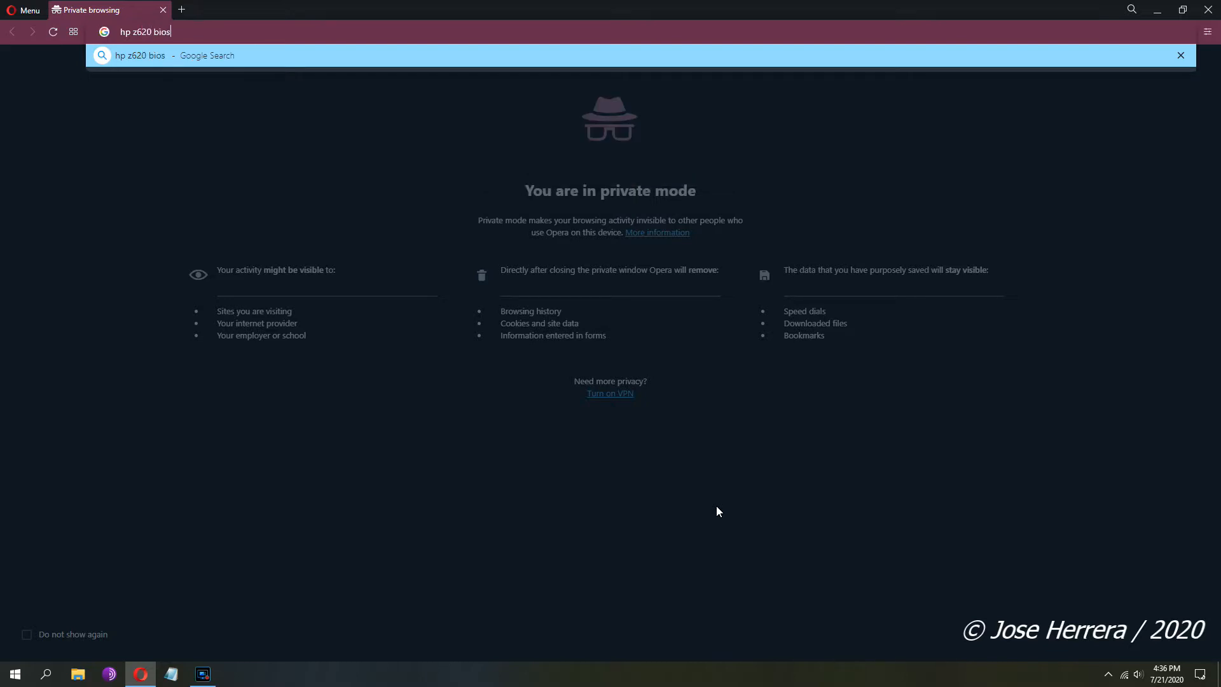
{"action": "type", "text": "upd"}
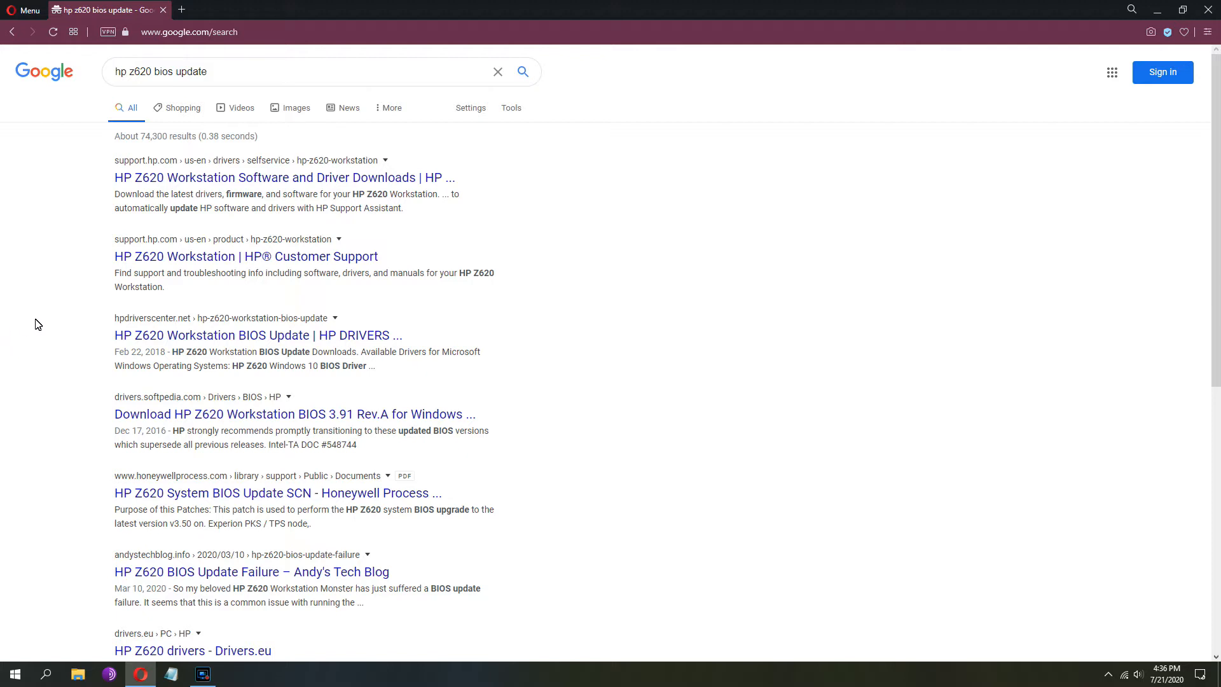
{"action": "mouse_move", "coordinate": [55, 261]}
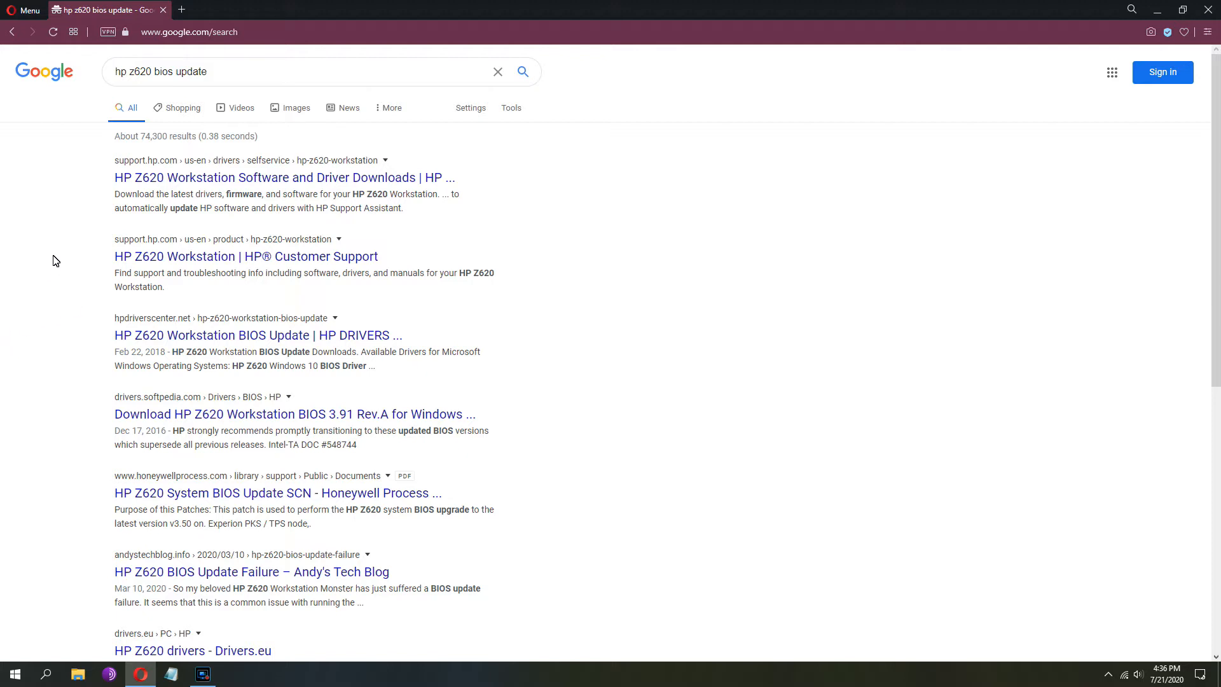
{"action": "mouse_move", "coordinate": [61, 228]}
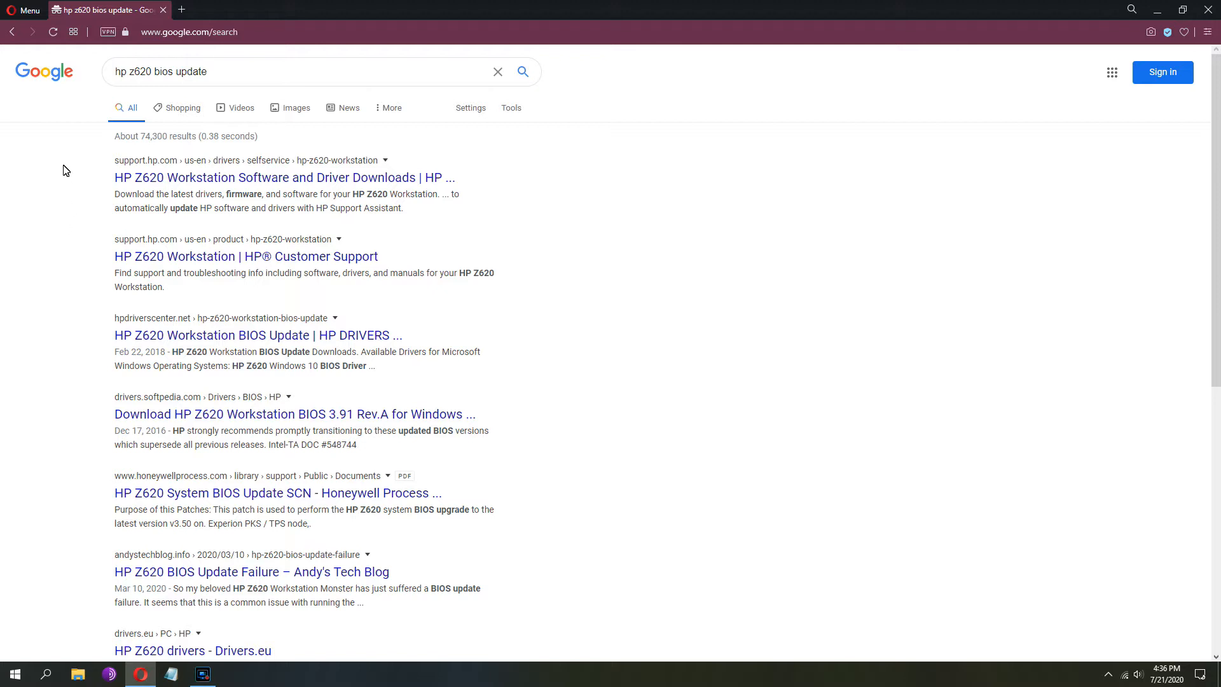
{"action": "mouse_move", "coordinate": [215, 181]}
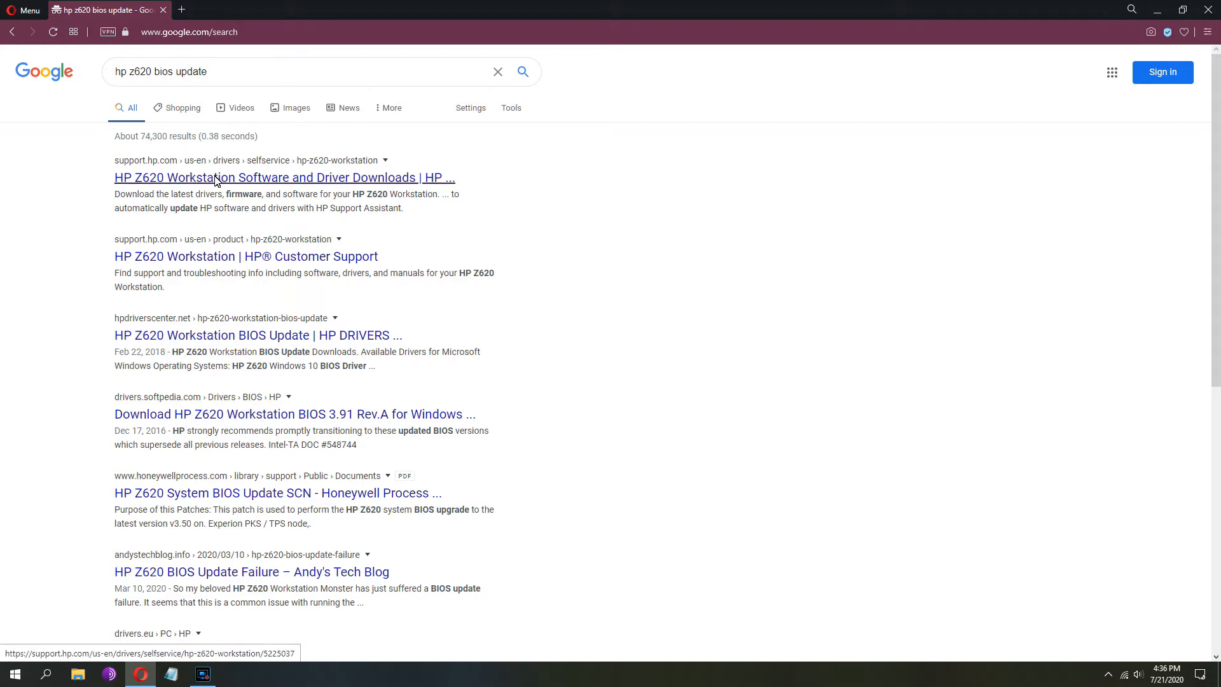
Step: Open the Z620 driver downloads page and expand BIOS to show System BIOS 03.96 Rev.A
{"action": "left_click", "coordinate": [284, 177]}
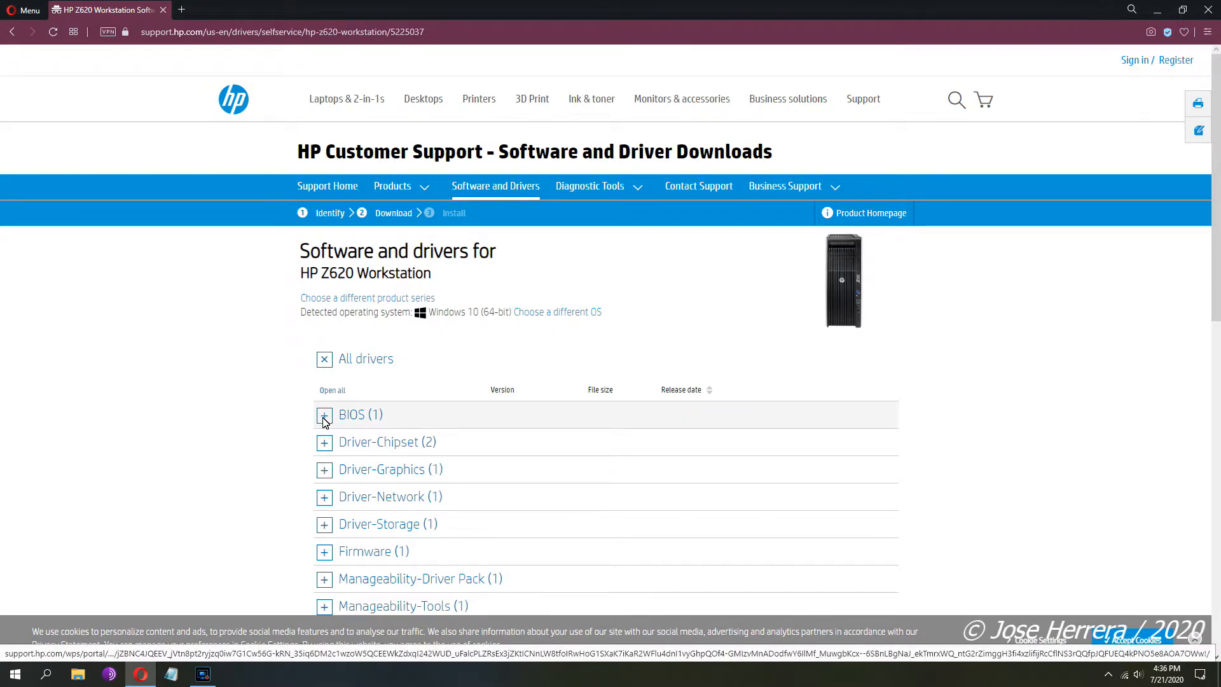
{"action": "left_click", "coordinate": [324, 414]}
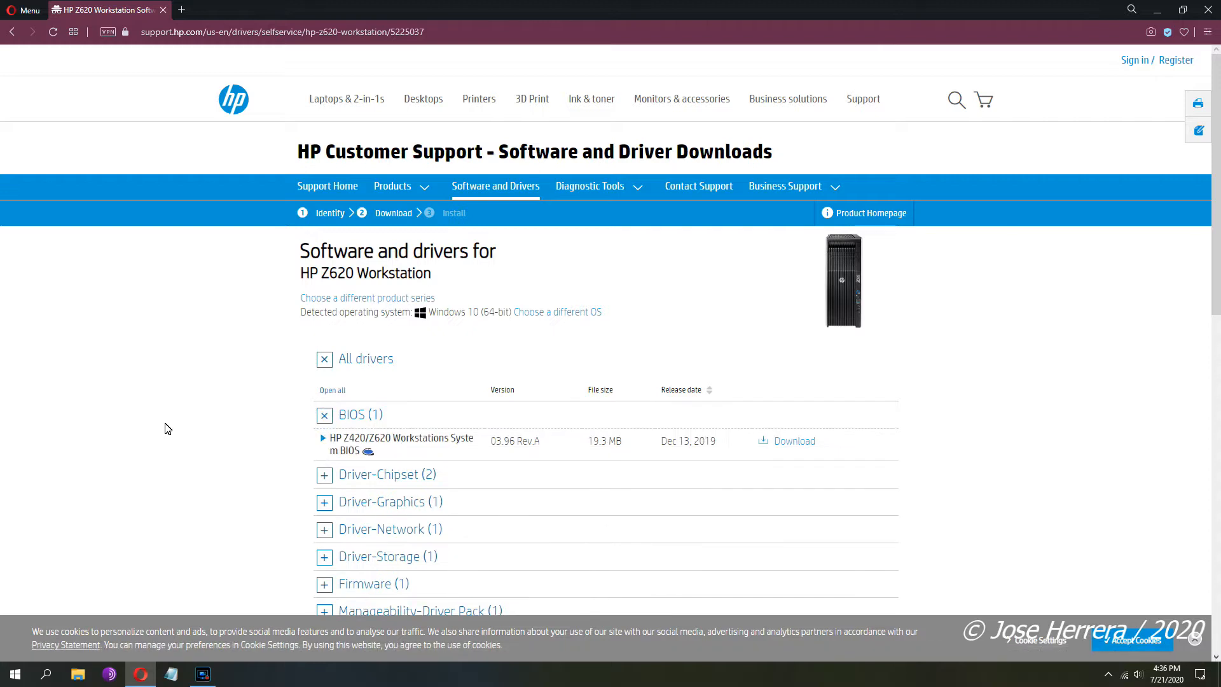
{"action": "mouse_move", "coordinate": [196, 423]}
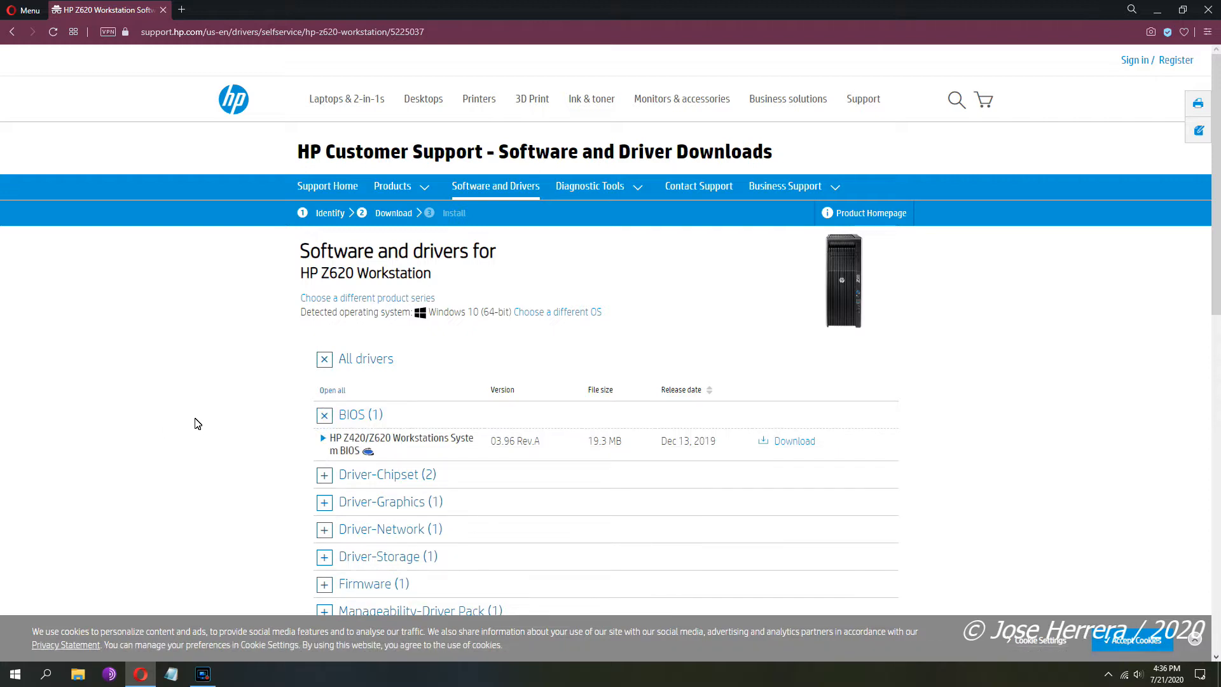
{"action": "mouse_move", "coordinate": [389, 389]}
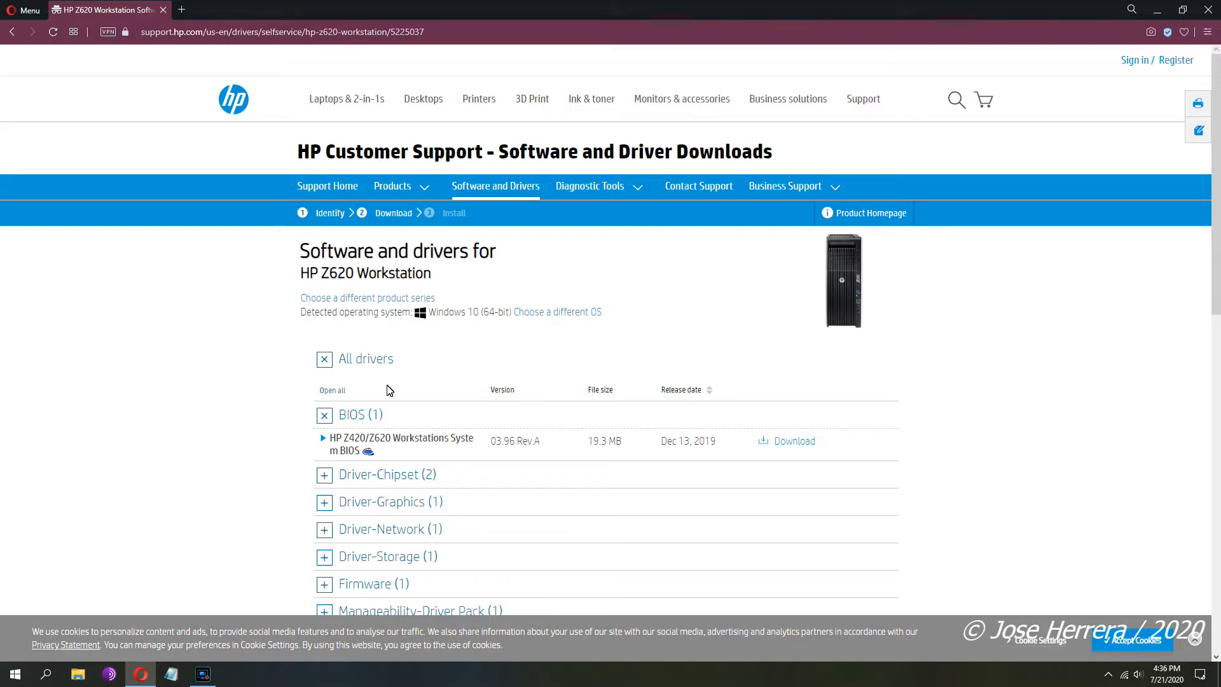
{"action": "left_click", "coordinate": [203, 674]}
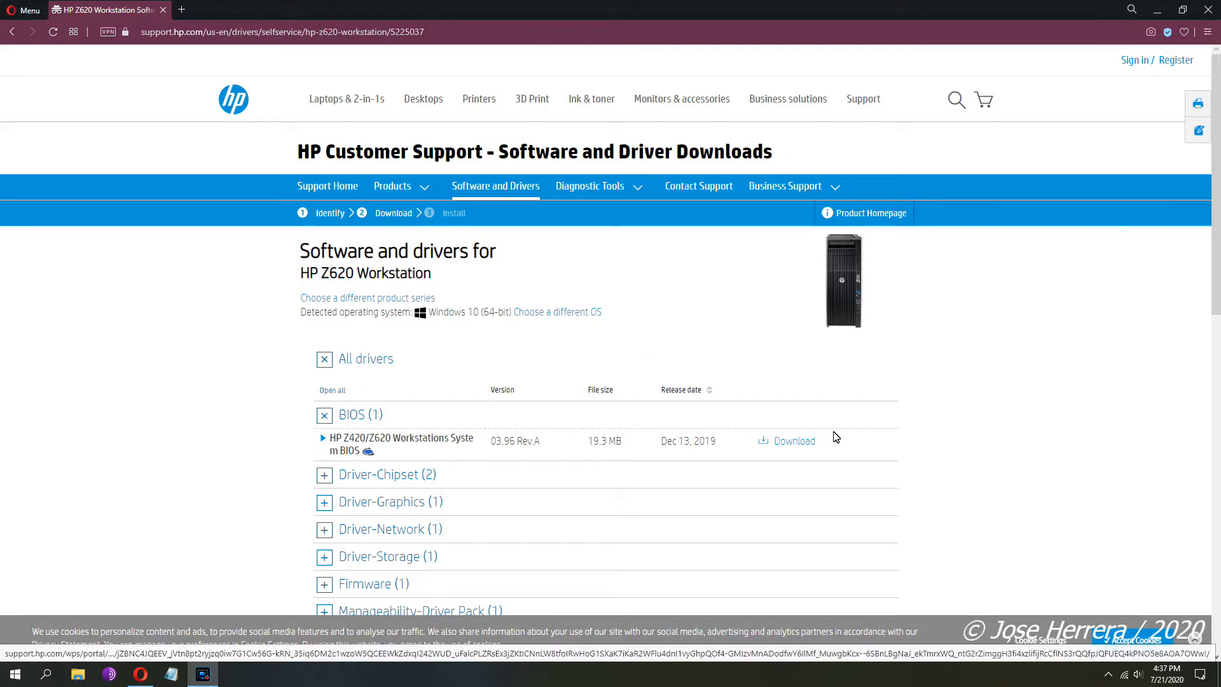
{"action": "mouse_move", "coordinate": [793, 441]}
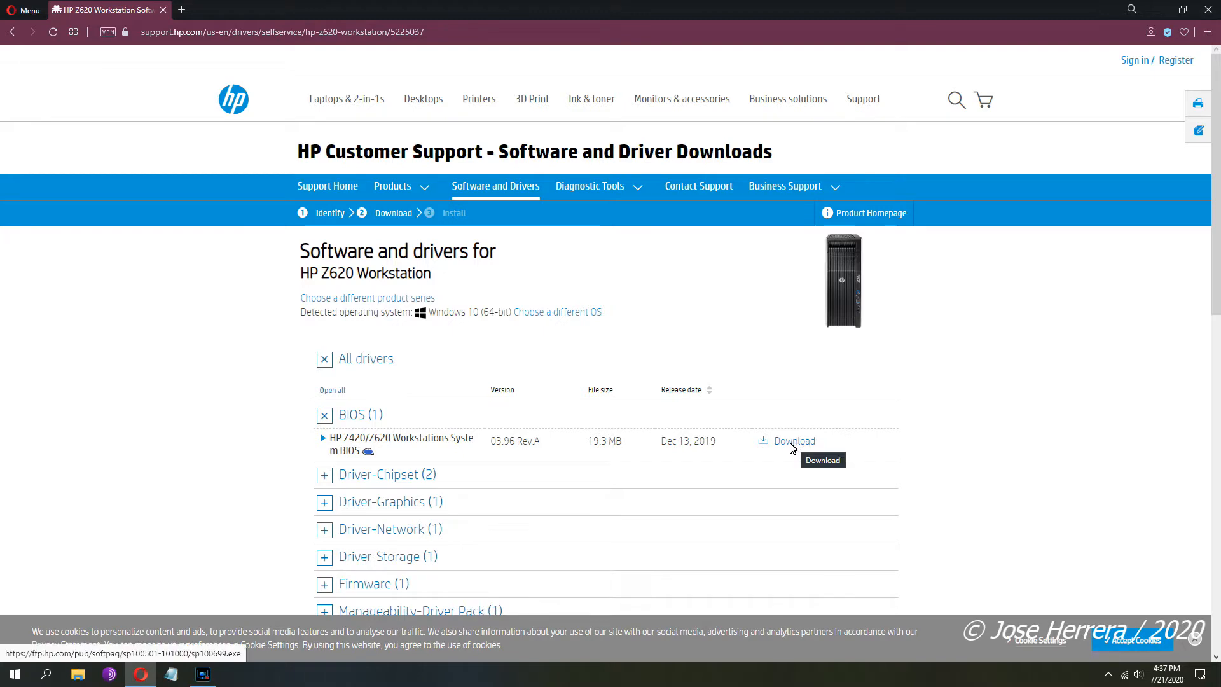
Step: Download the Z420/Z620 System BIOS package sp100699.exe and save it to Downloads
{"action": "left_click", "coordinate": [793, 441]}
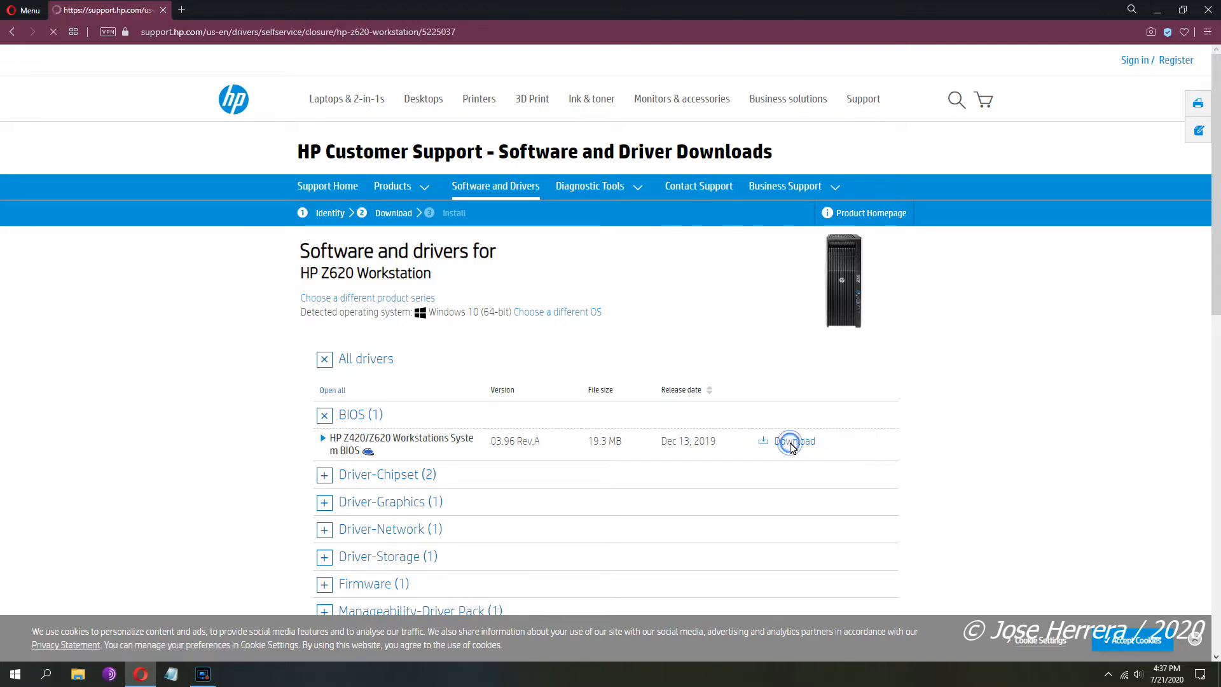
{"action": "left_click", "coordinate": [788, 442]}
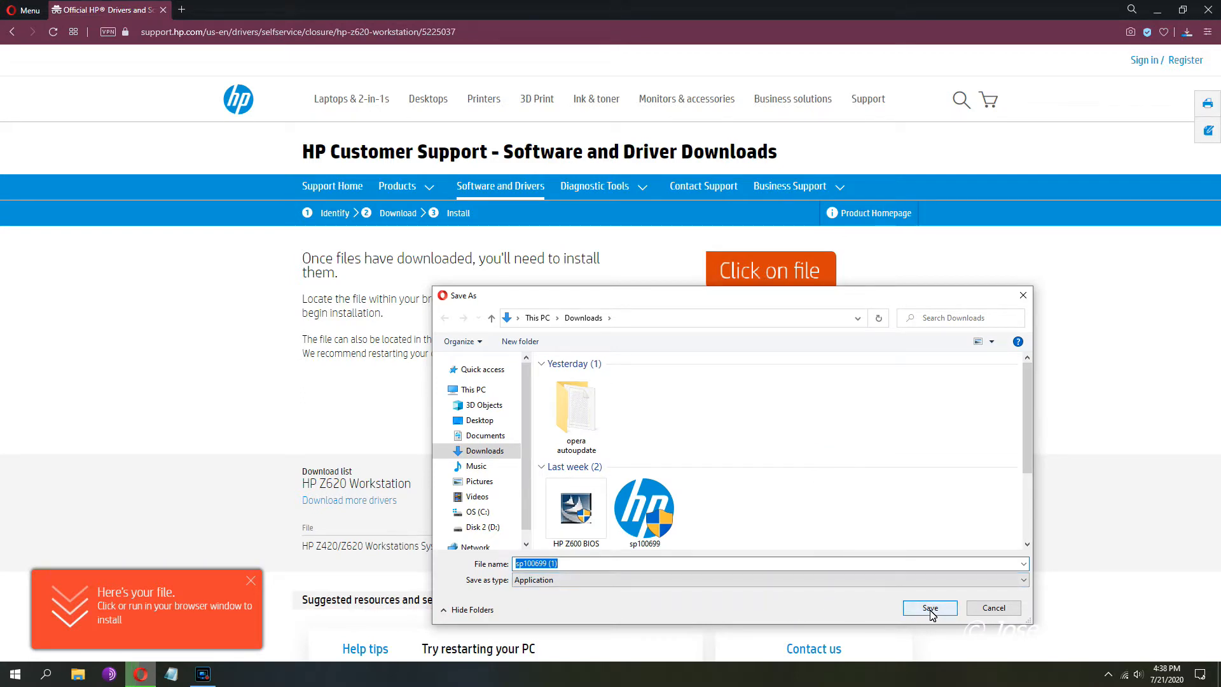
{"action": "left_click", "coordinate": [929, 608]}
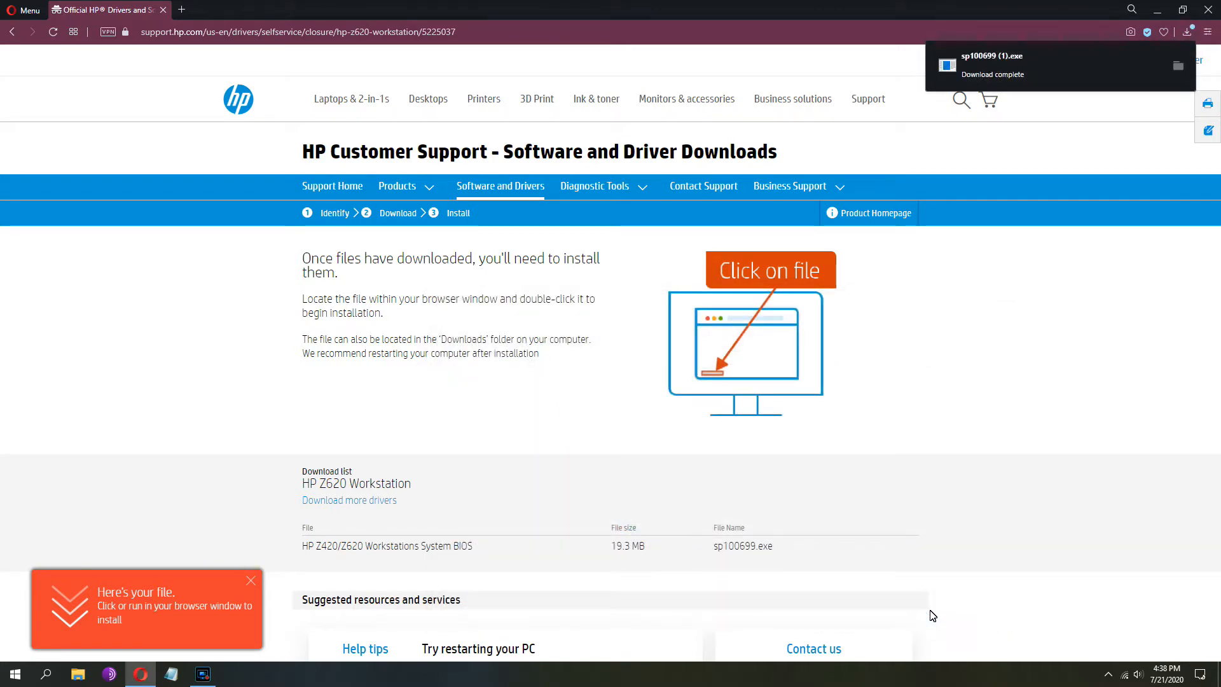
{"action": "mouse_move", "coordinate": [978, 433]}
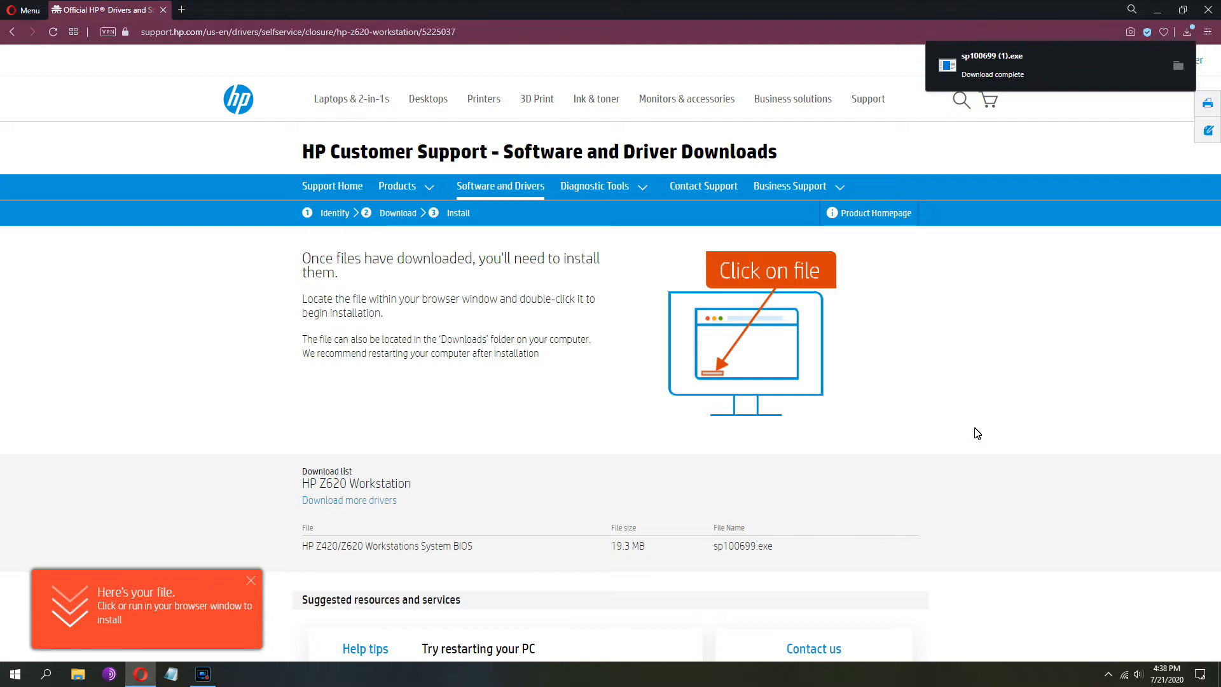
{"action": "mouse_move", "coordinate": [1020, 256]}
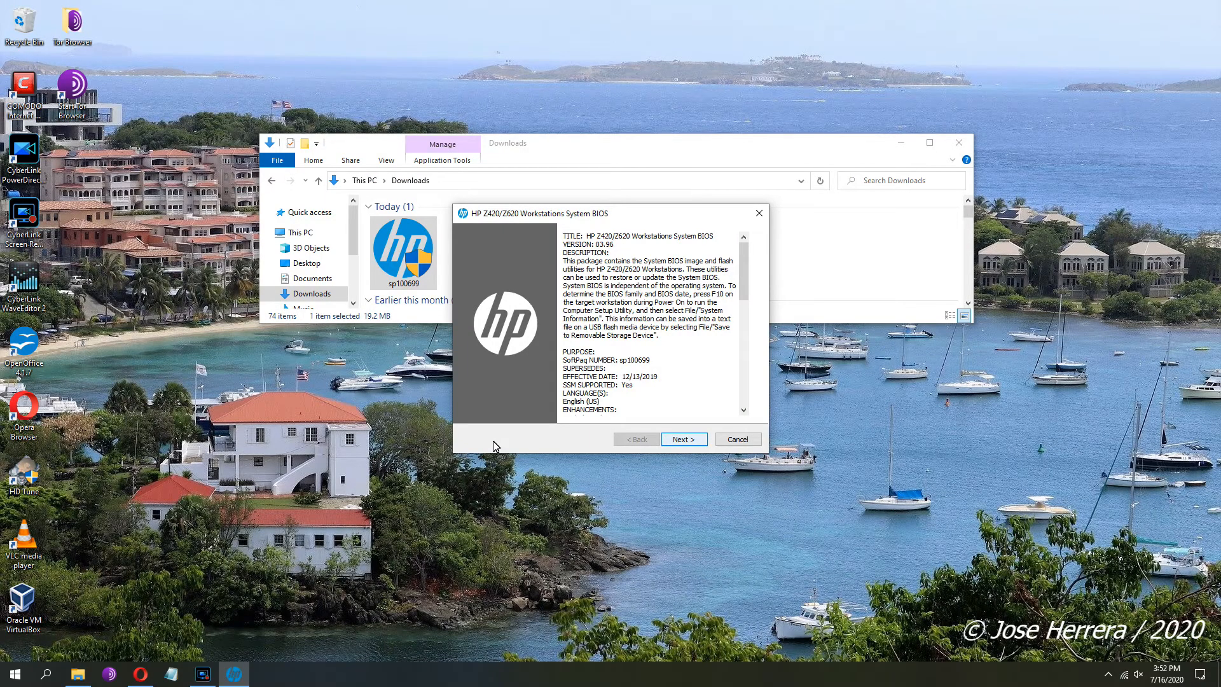
Step: Accept the sp100699 SoftPaq license agreement and extract the BIOS package
{"action": "left_click", "coordinate": [683, 438]}
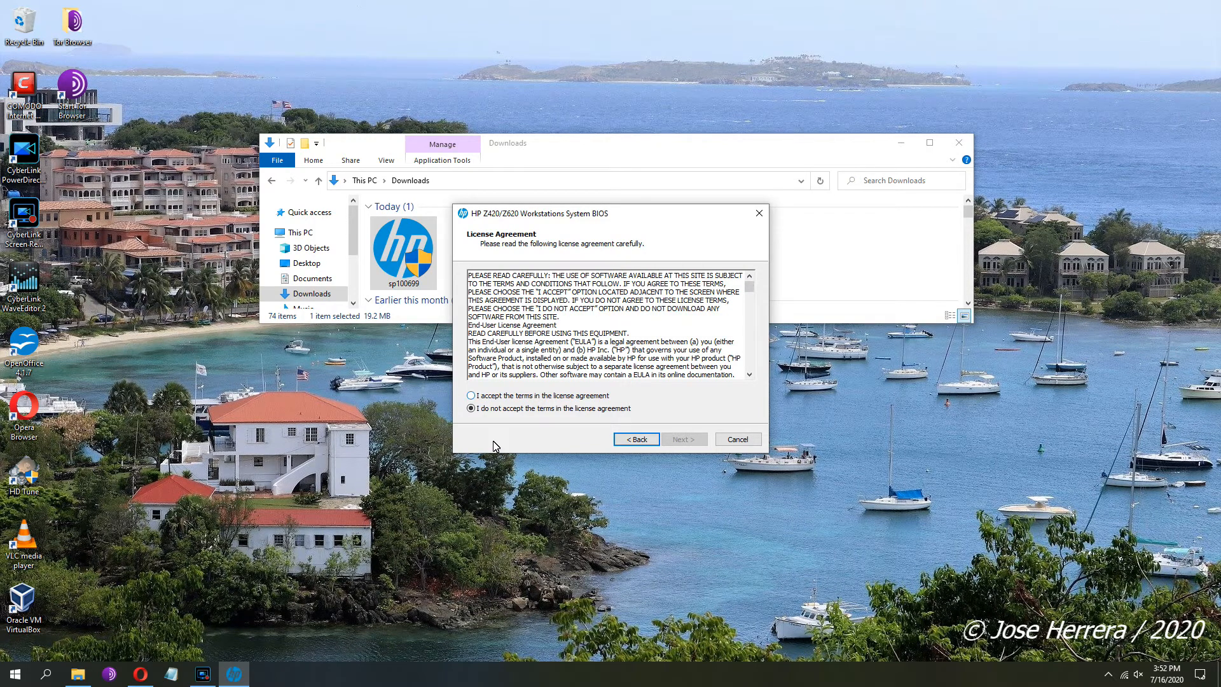
{"action": "left_click", "coordinate": [471, 396]}
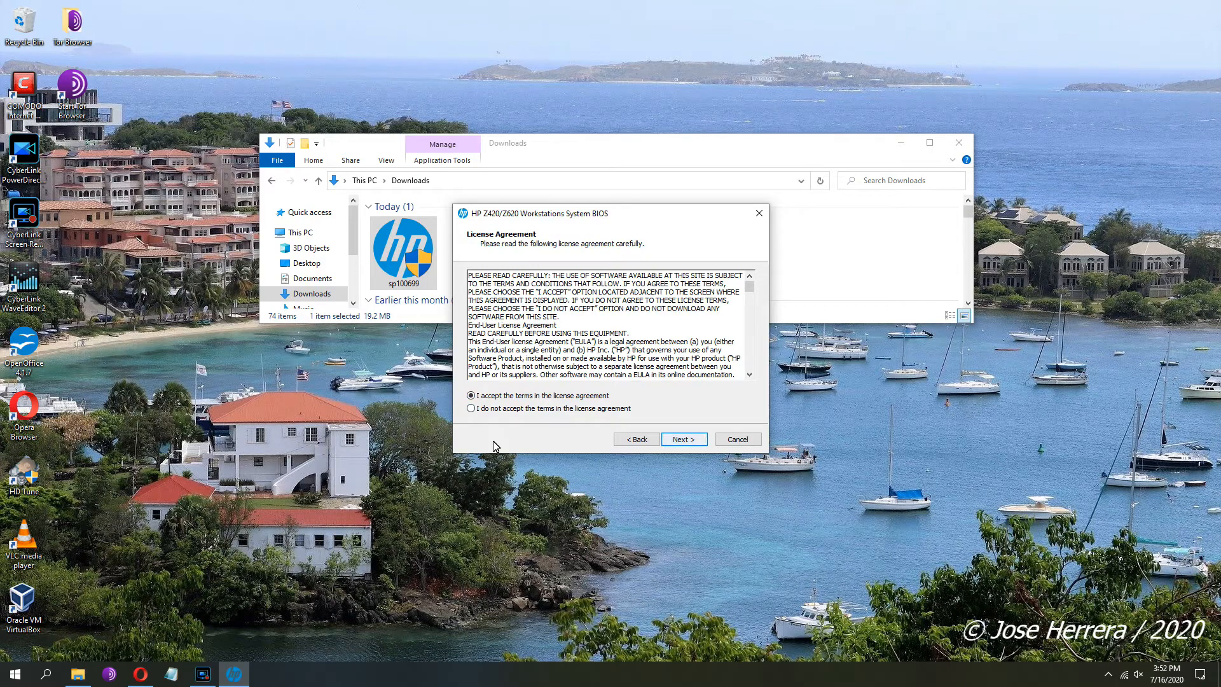
{"action": "left_click", "coordinate": [683, 438]}
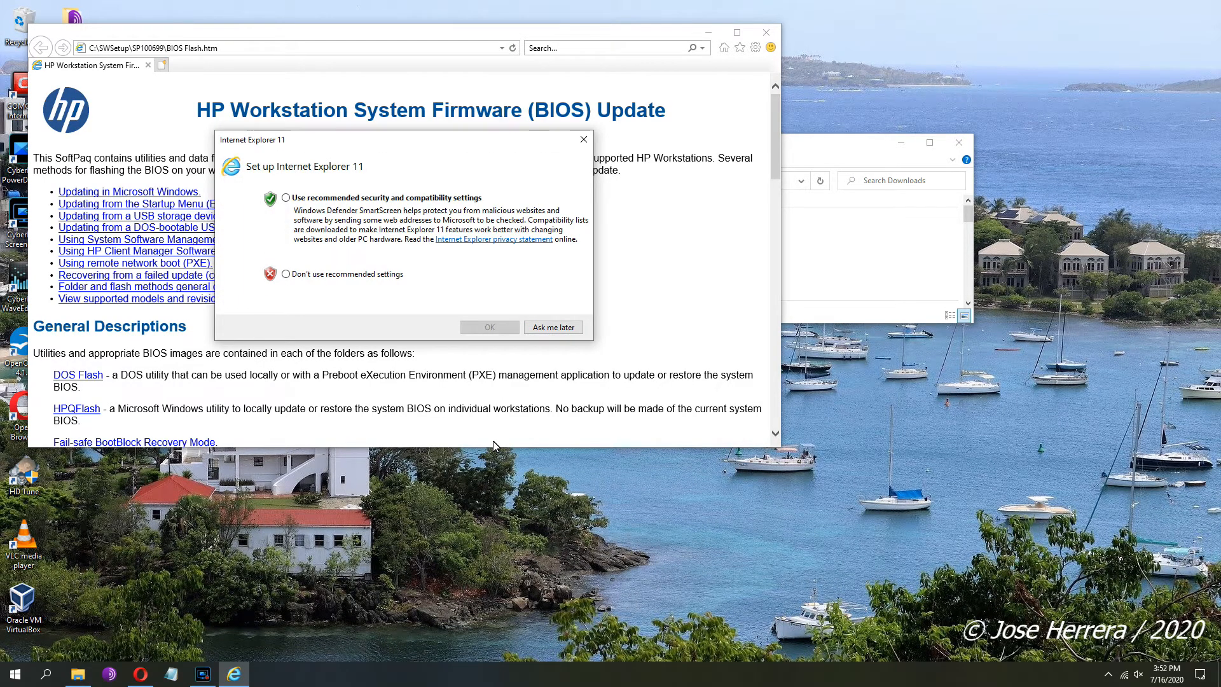
Step: Dismiss the Internet Explorer setup prompt, maximize, and launch HPQFlash from the instructions page
{"action": "left_click", "coordinate": [553, 326]}
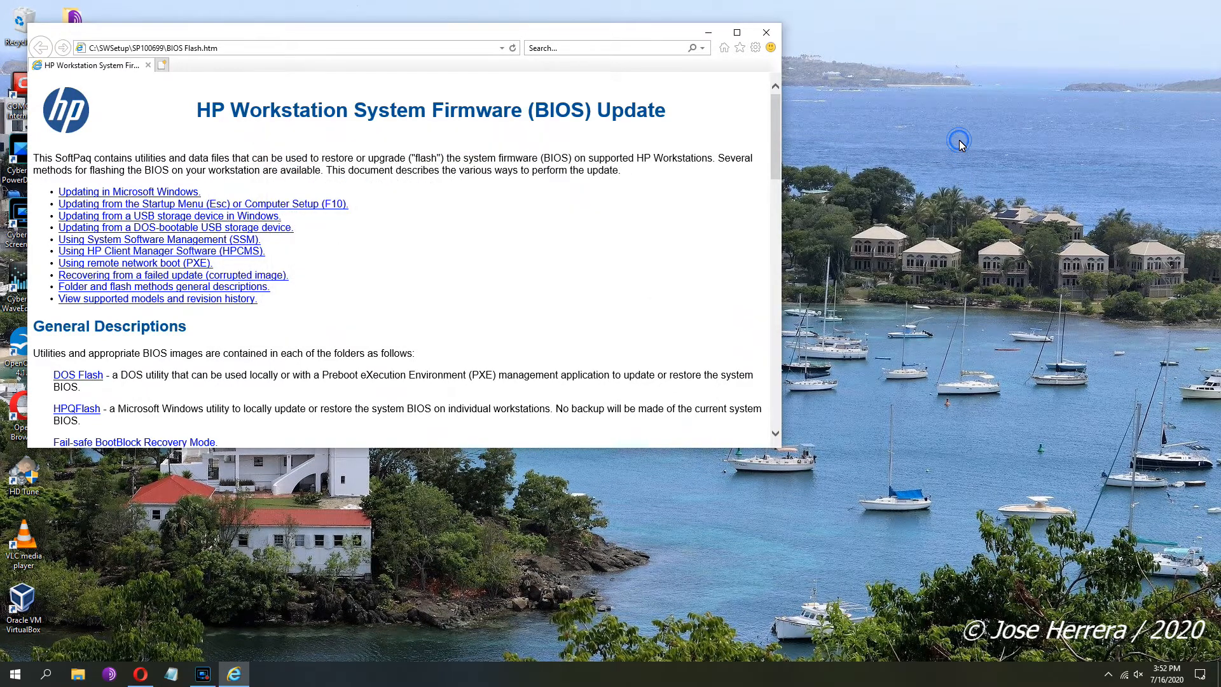
{"action": "left_click", "coordinate": [736, 32]}
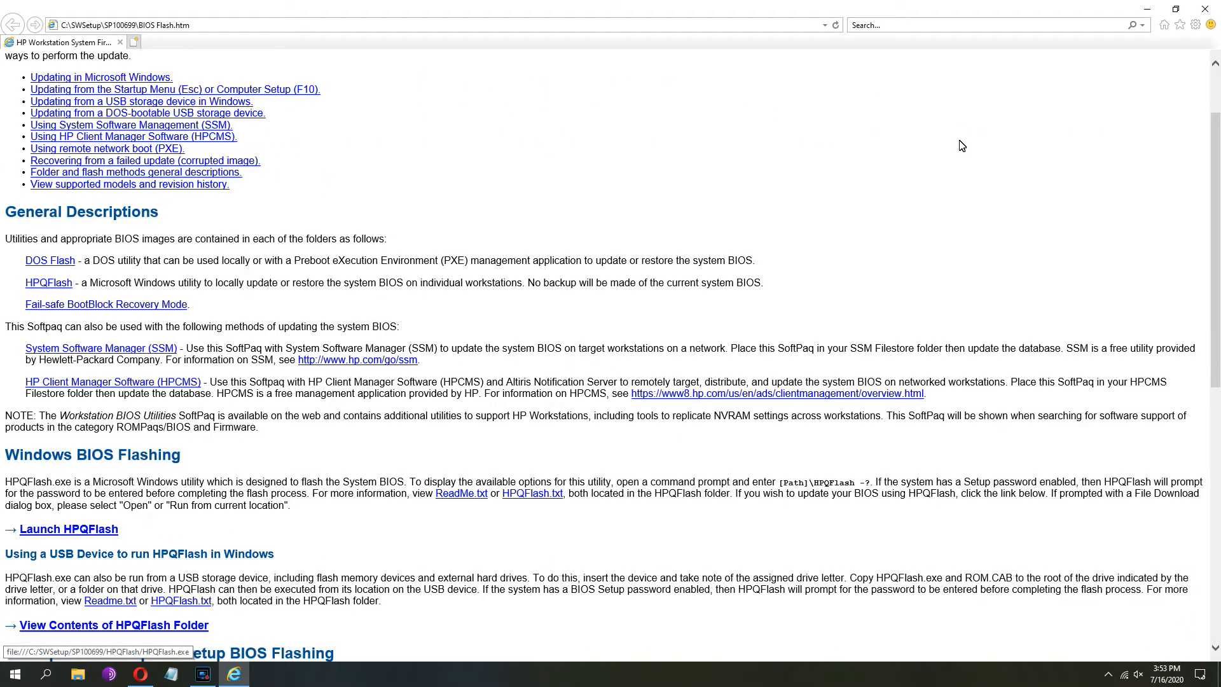
{"action": "left_click", "coordinate": [69, 529]}
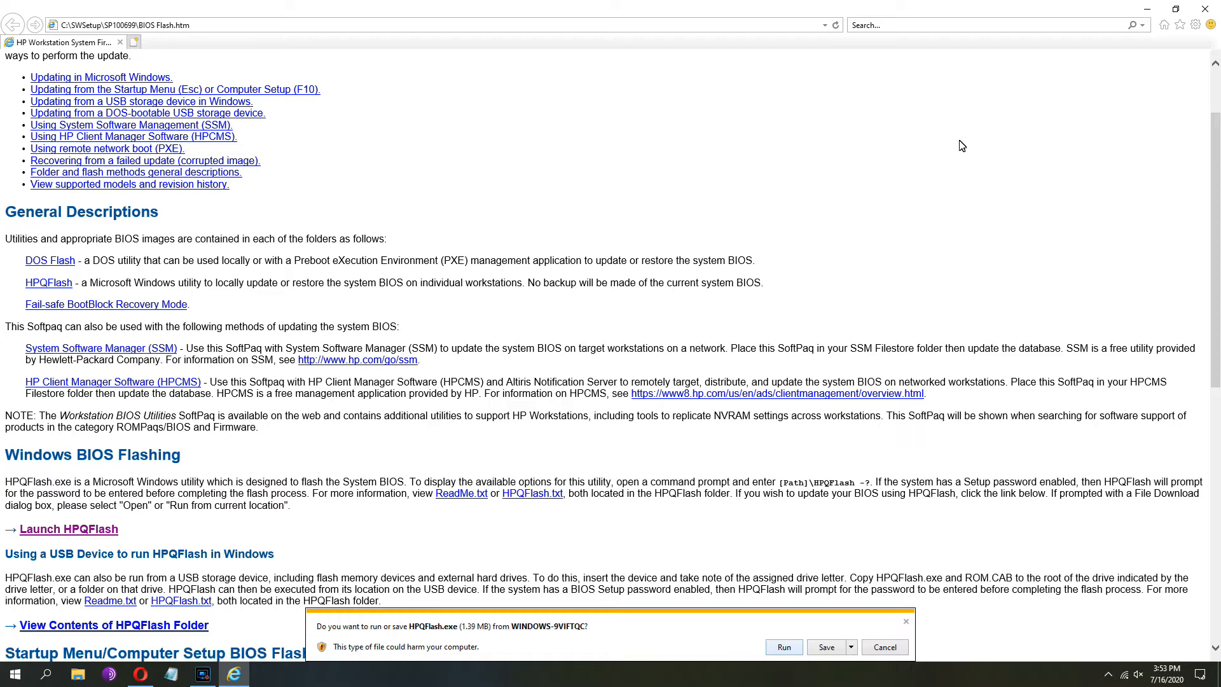
Step: Run HPQFlash.exe despite the unverified publisher warning
{"action": "left_click", "coordinate": [783, 646]}
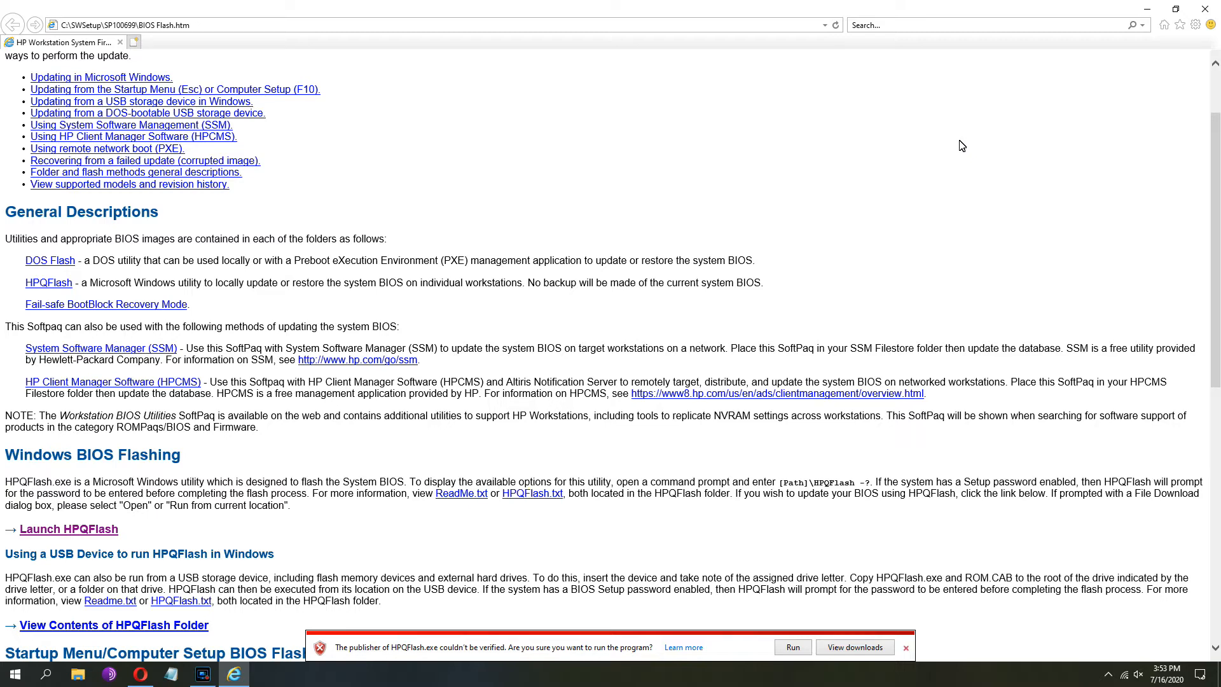
{"action": "left_click", "coordinate": [906, 647]}
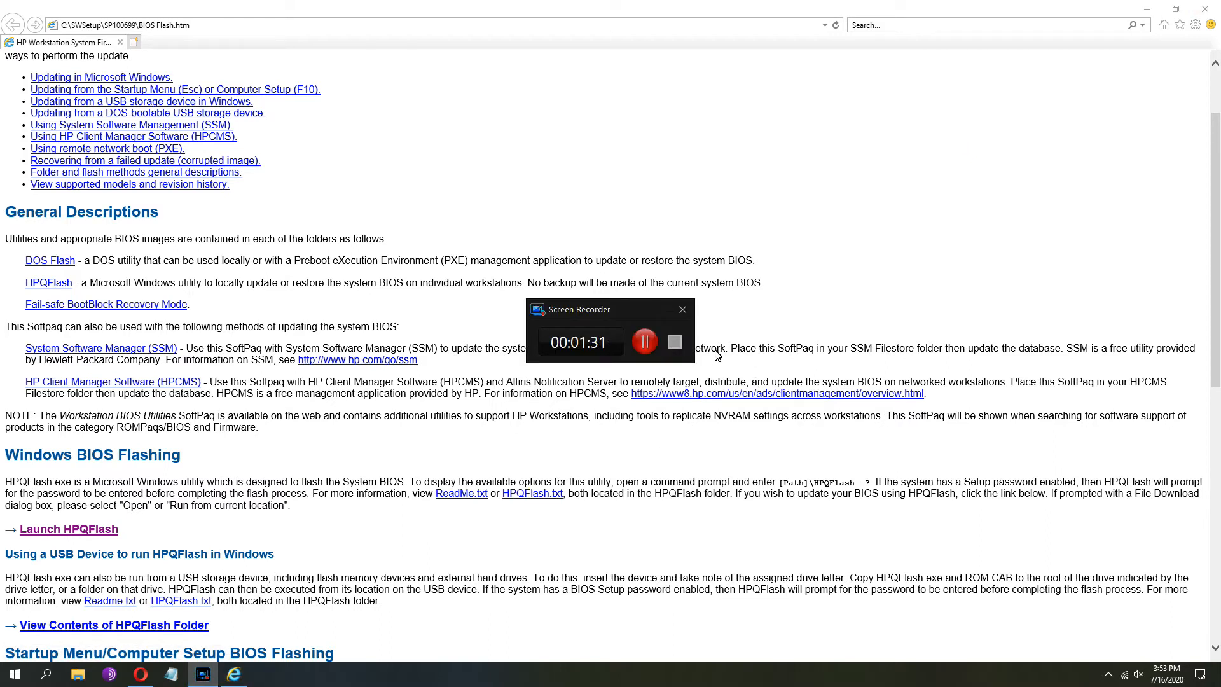
{"action": "left_click", "coordinate": [69, 529]}
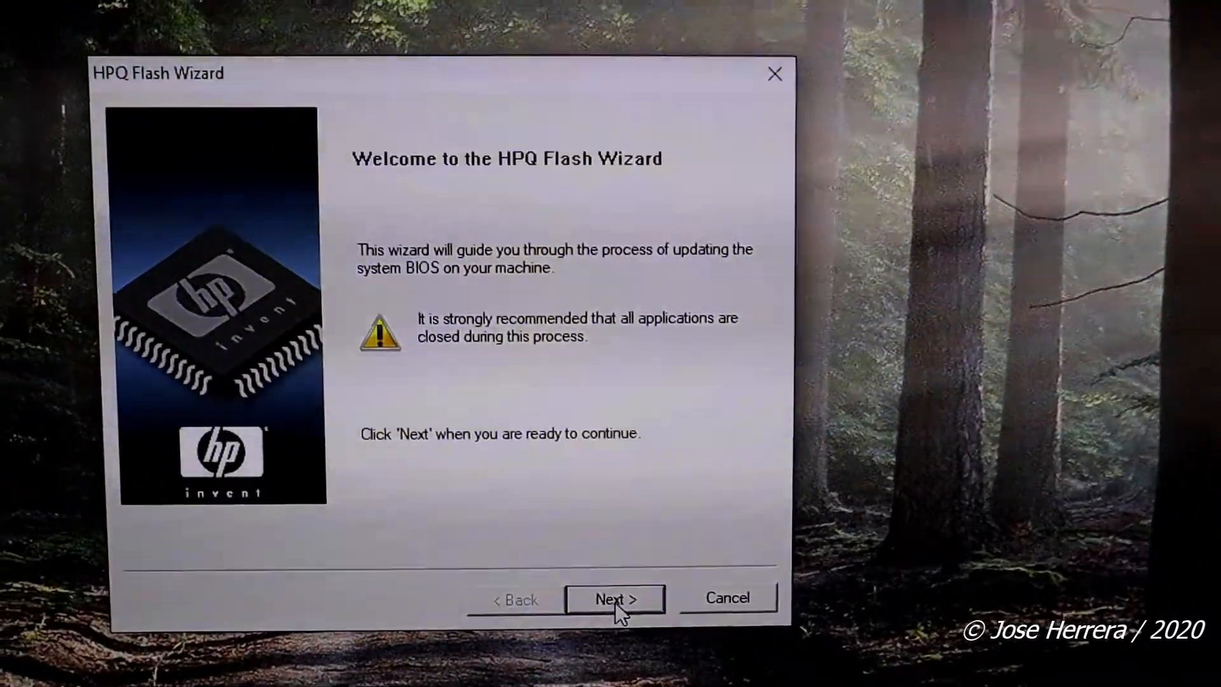
Step: Confirm the BIOS update from 3.69 to 3.96 and start flashing
{"action": "left_click", "coordinate": [613, 599]}
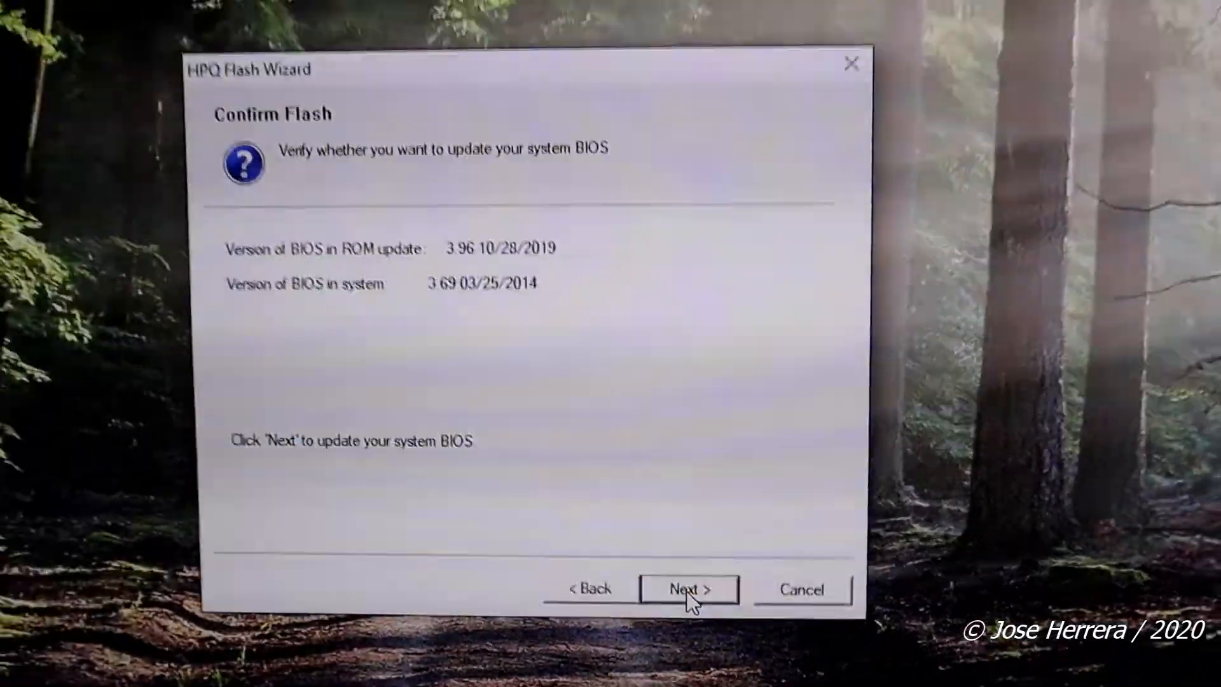
{"action": "left_click", "coordinate": [687, 589]}
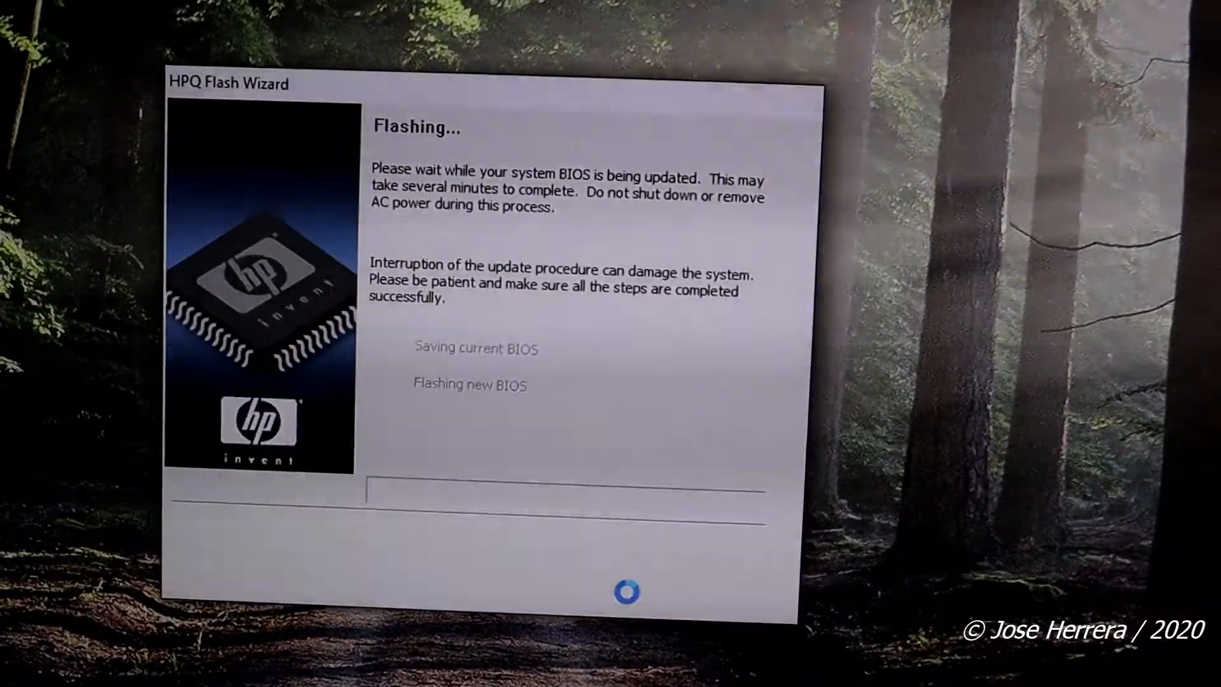